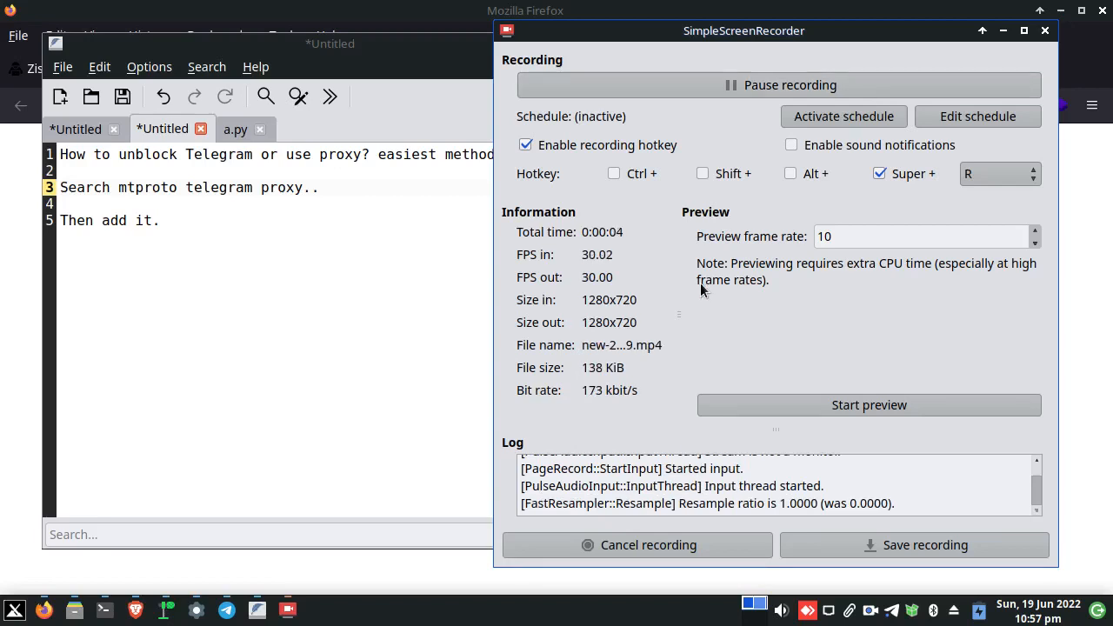
mouse_move(393, 294)
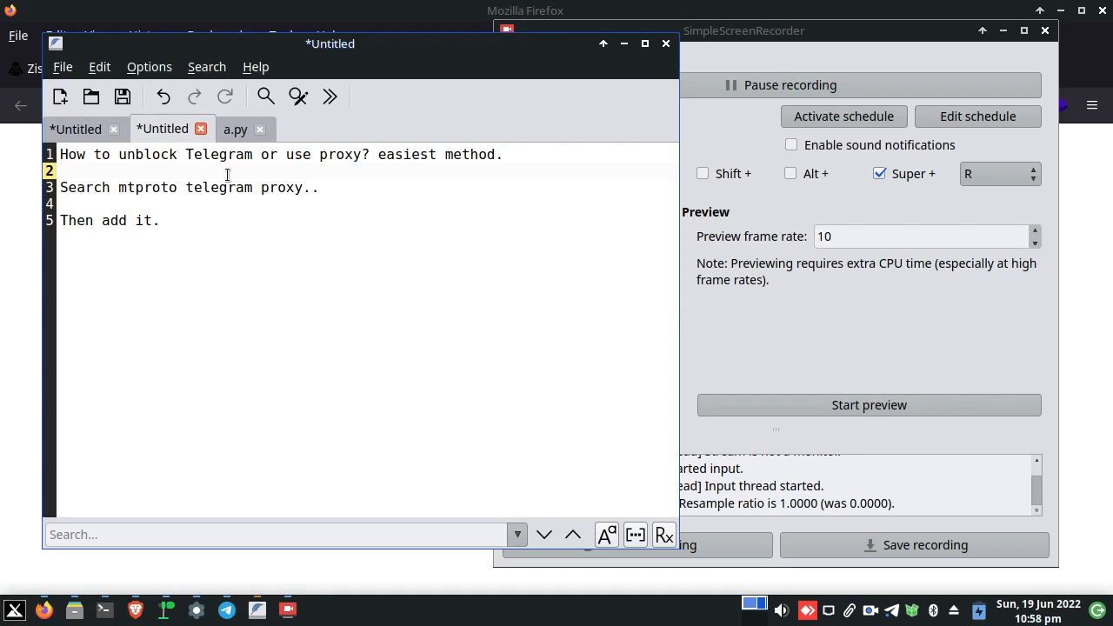
mouse_move(132, 199)
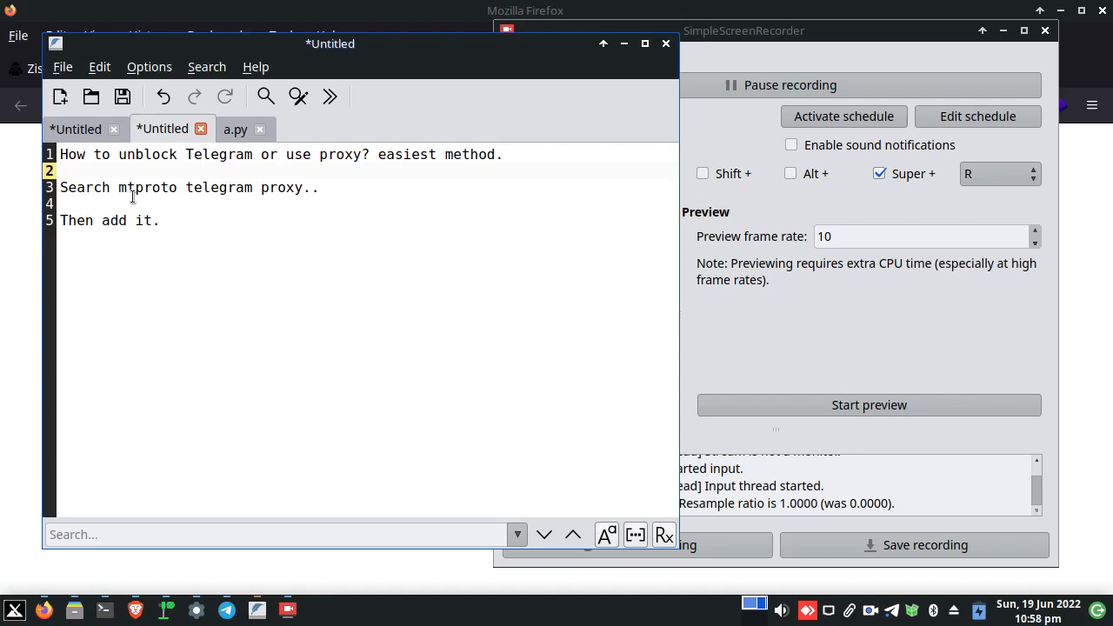
- Connect via mtproto.co and allow the proxy link to open in Telegram Desktop
drag(115, 188, 303, 188)
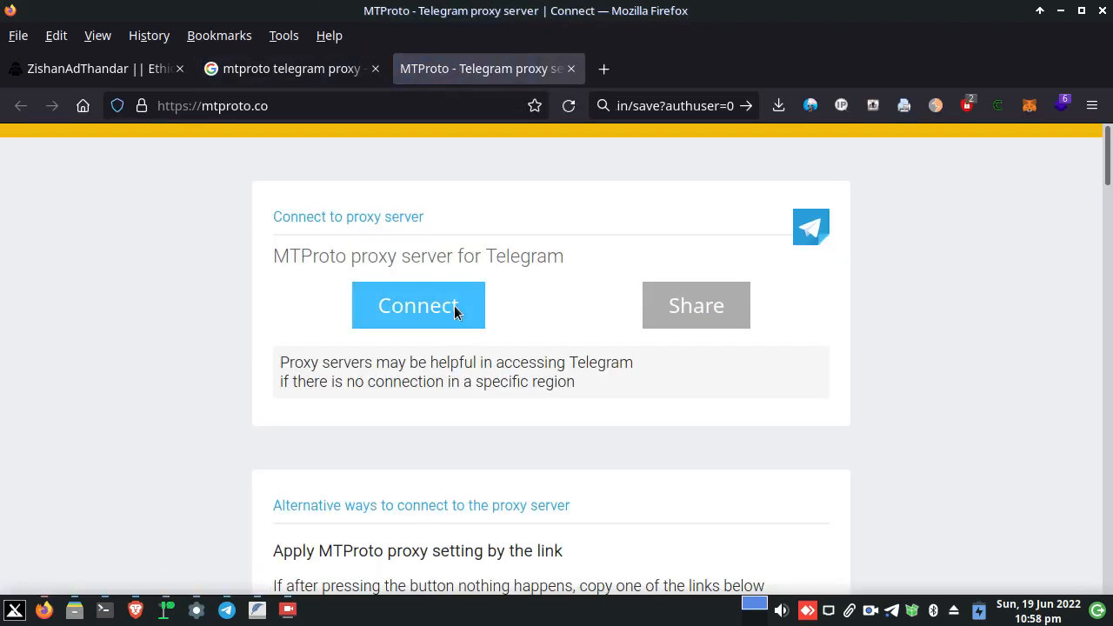
click(417, 306)
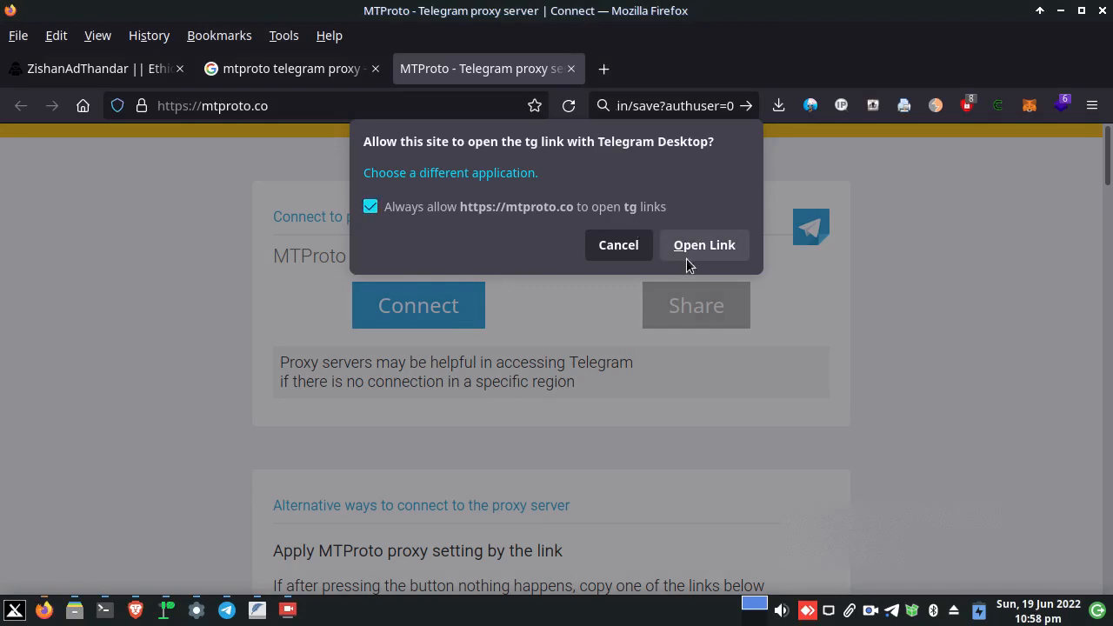
click(702, 244)
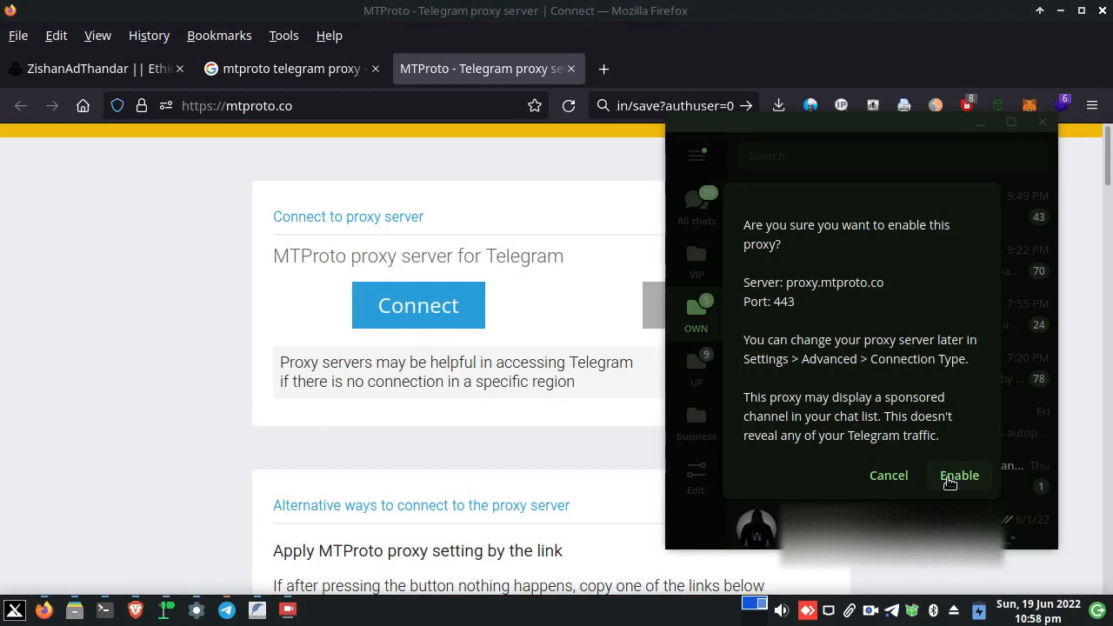
mouse_move(950, 483)
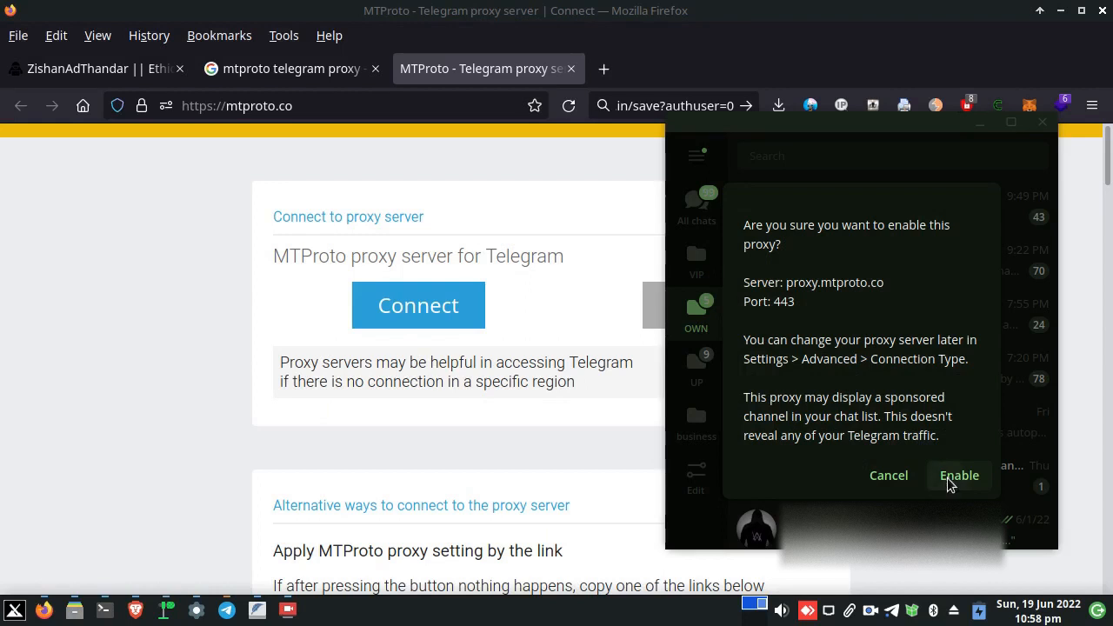
- Enable the proxy.mtproto.co:443 proxy and view it online under Advanced connection settings
click(961, 475)
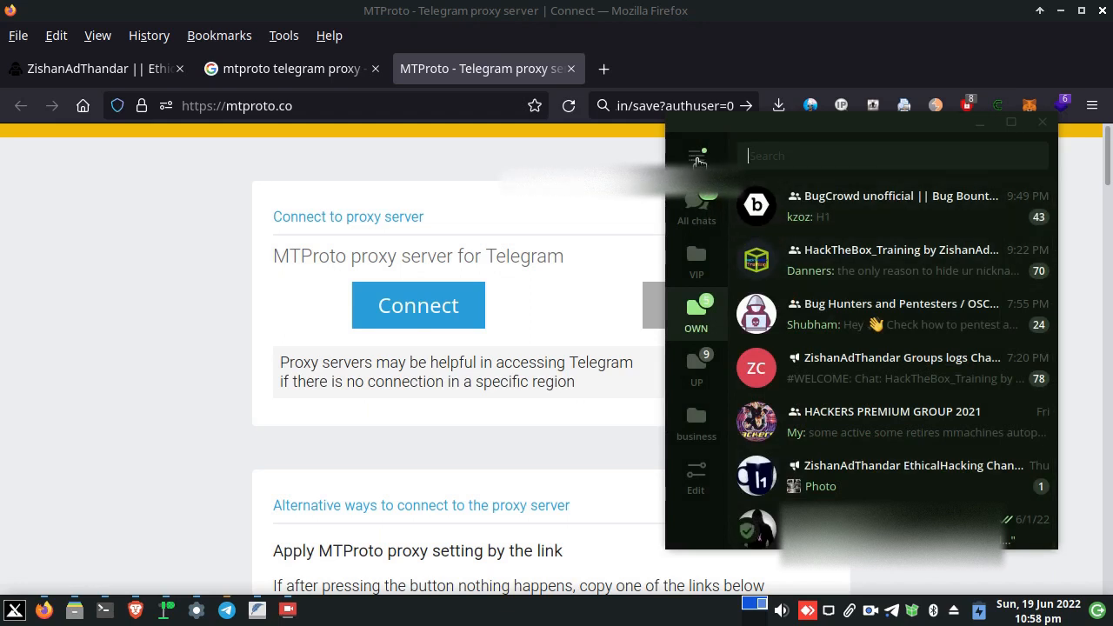
mouse_move(753, 554)
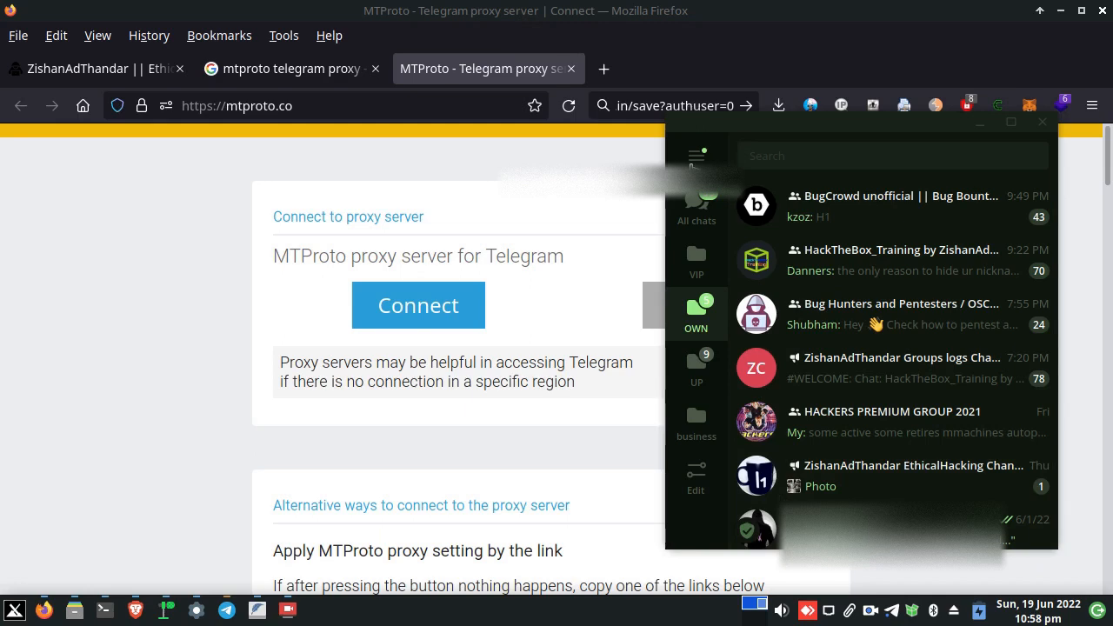
click(696, 157)
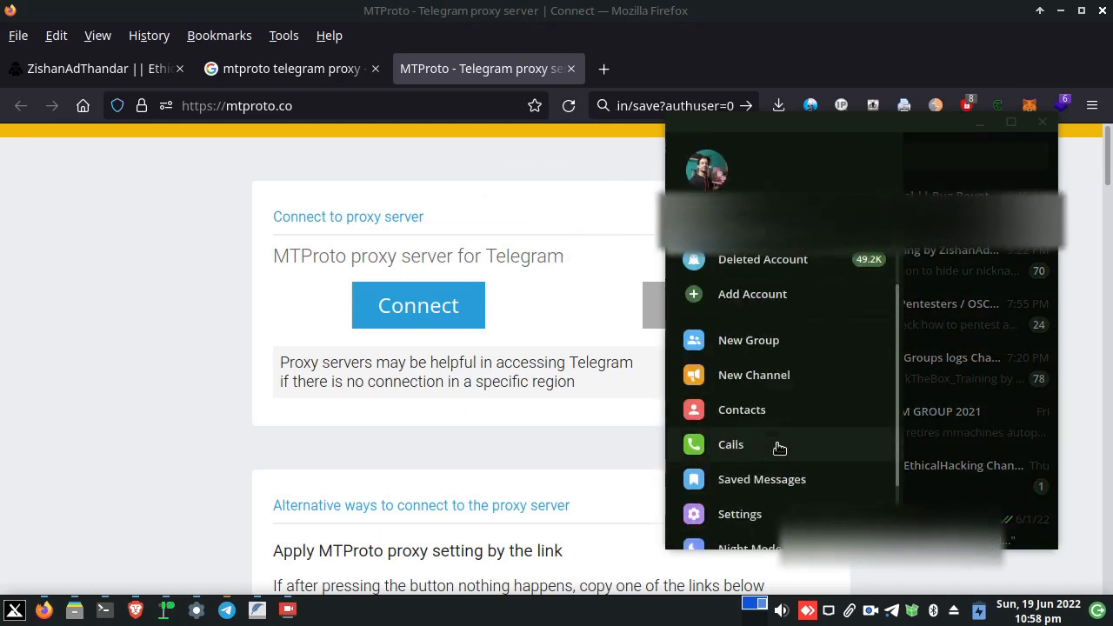
click(739, 515)
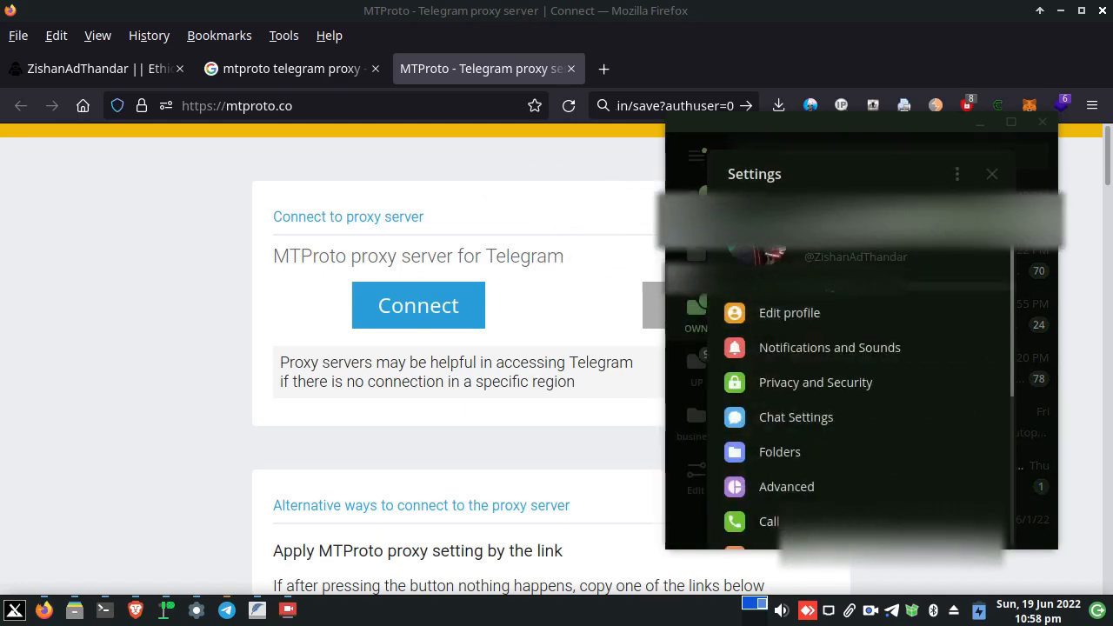
scroll(down, 3)
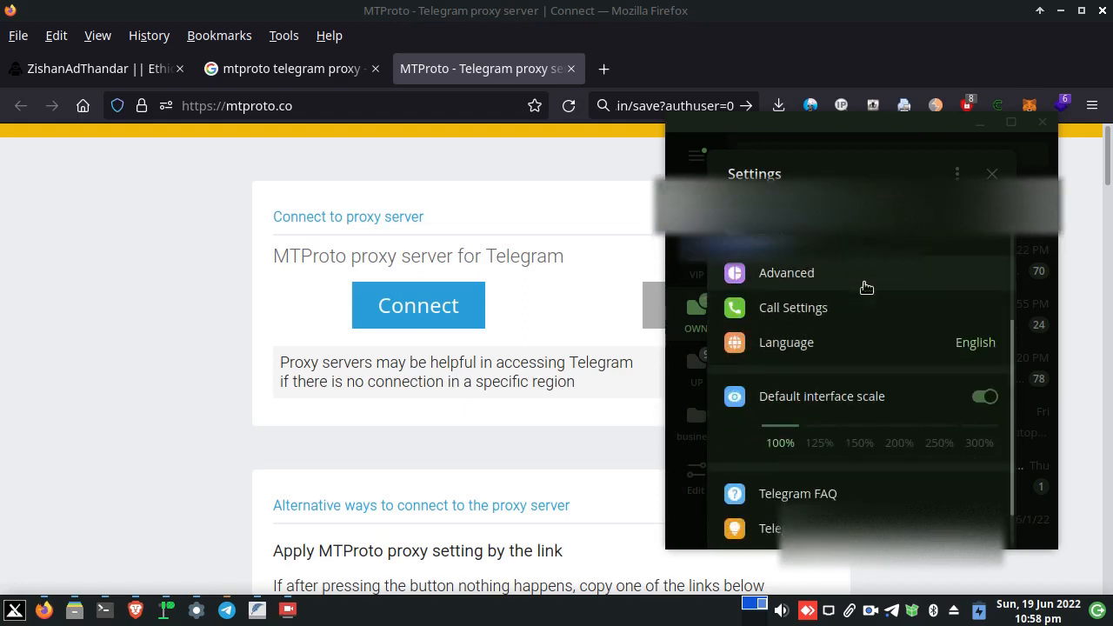
click(786, 272)
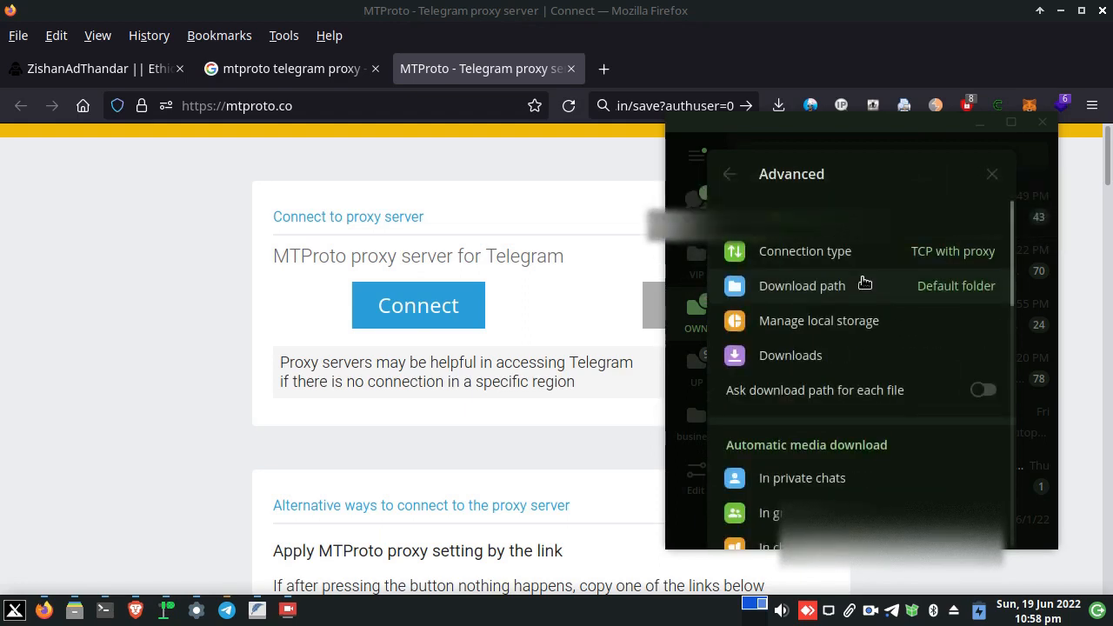
scroll(down, 3)
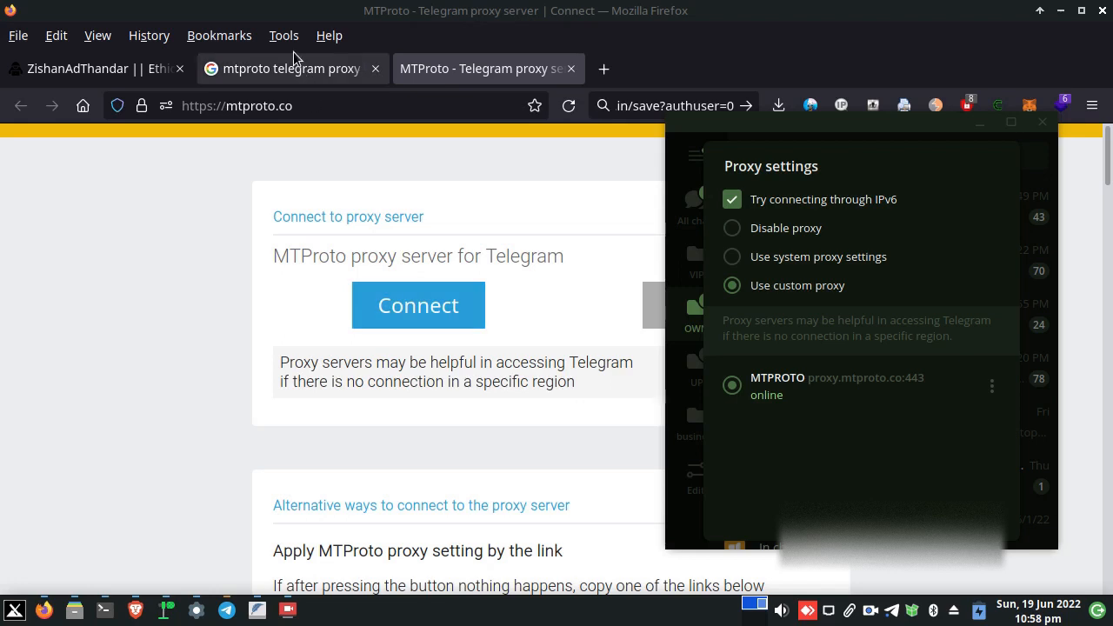
- Return to the Google results and open the MTPro.XYZ proxy list
click(293, 70)
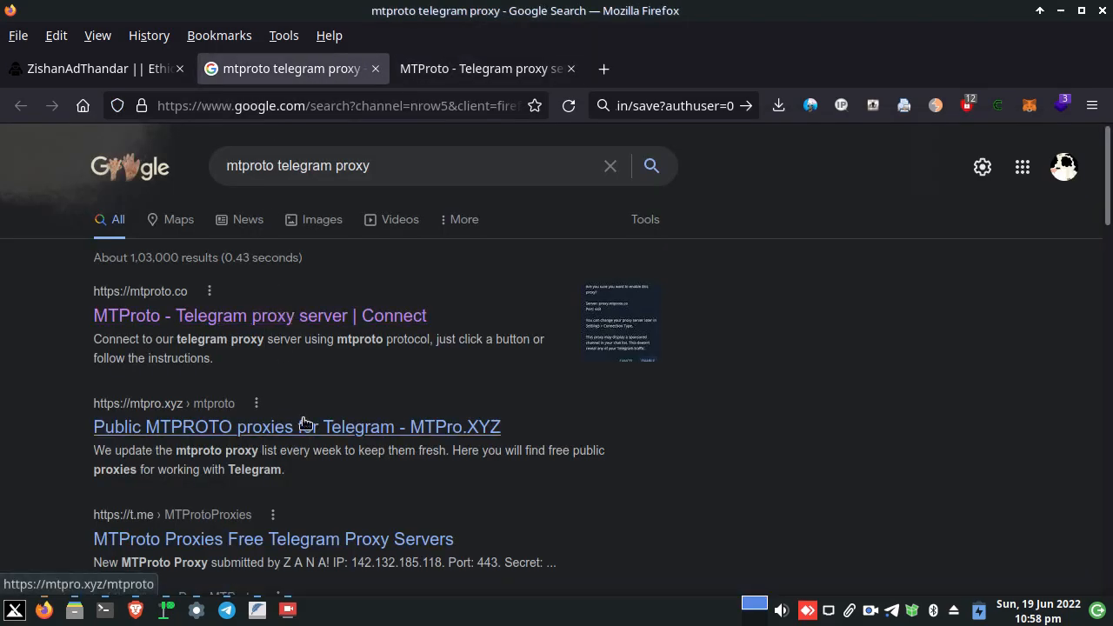
click(295, 428)
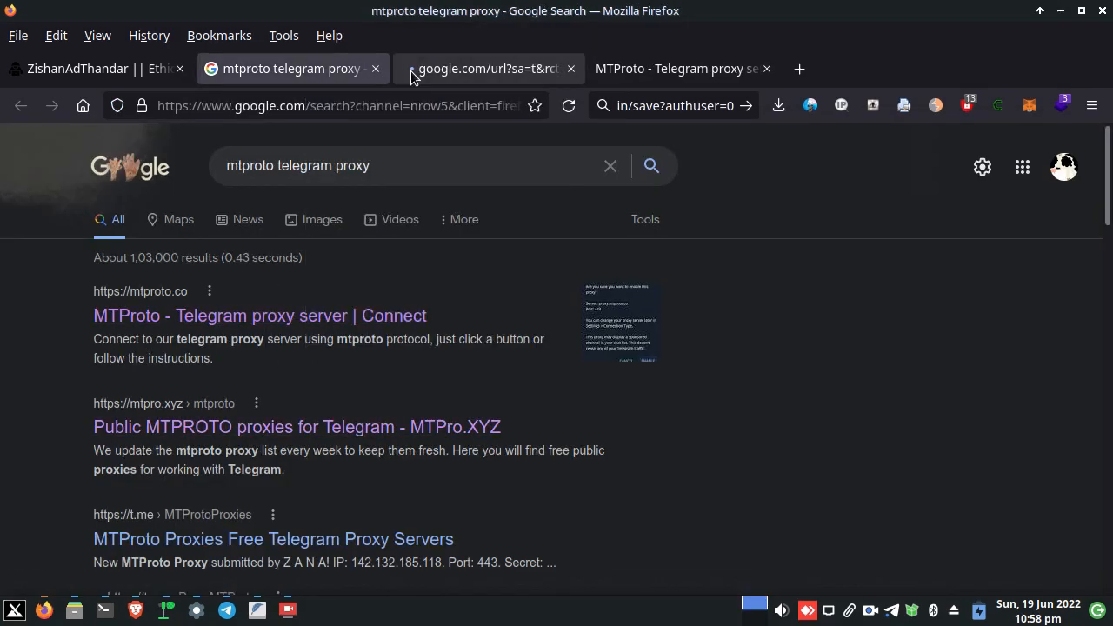